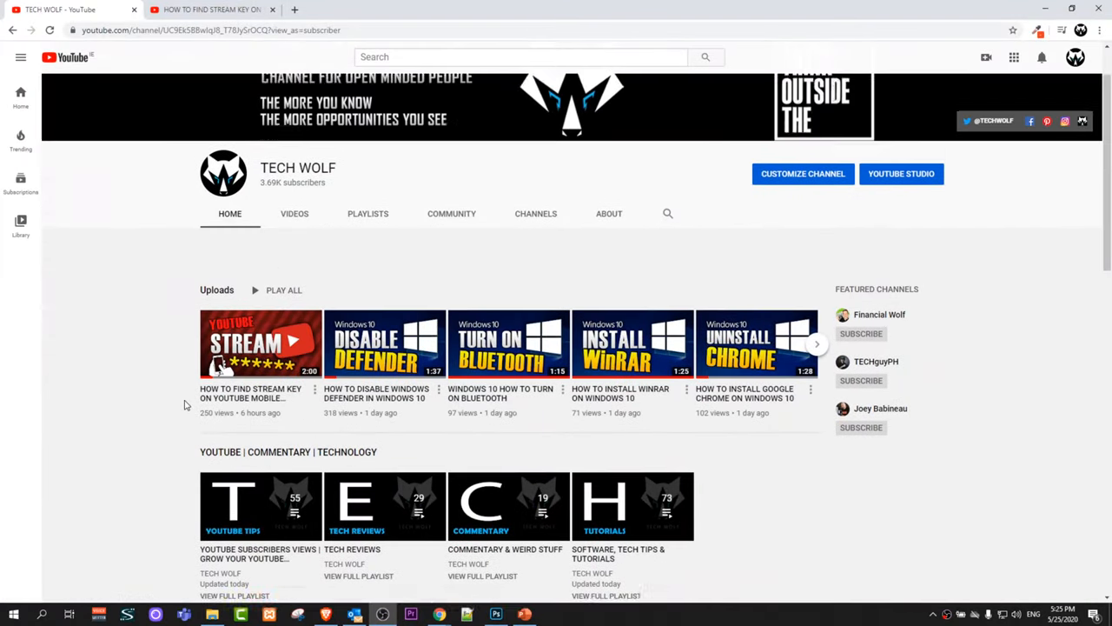
Switch to the stream-key video's YouTube watch page and scroll down to the Share button
{"action": "scroll", "scroll_direction": "up", "scroll_amount": 3}
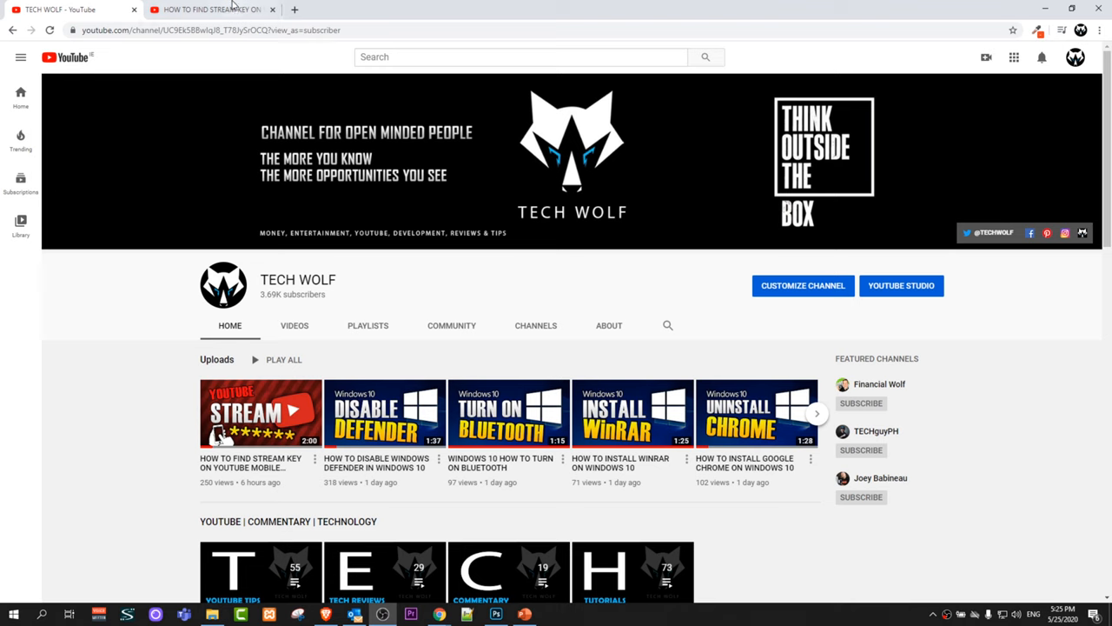
{"action": "left_click", "coordinate": [212, 10]}
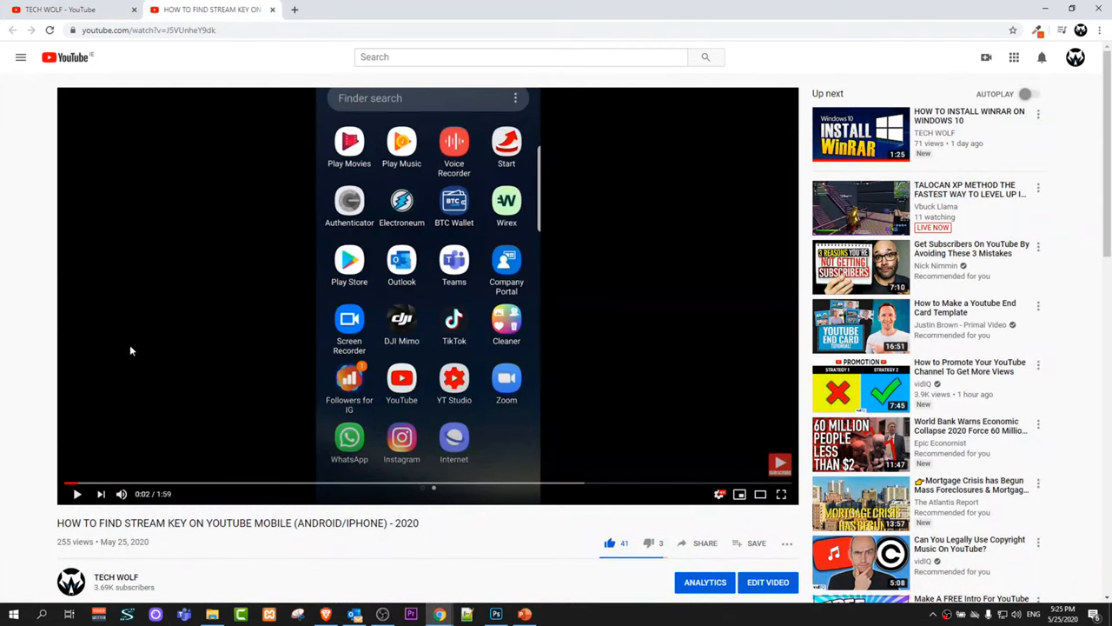
{"action": "mouse_move", "coordinate": [418, 494]}
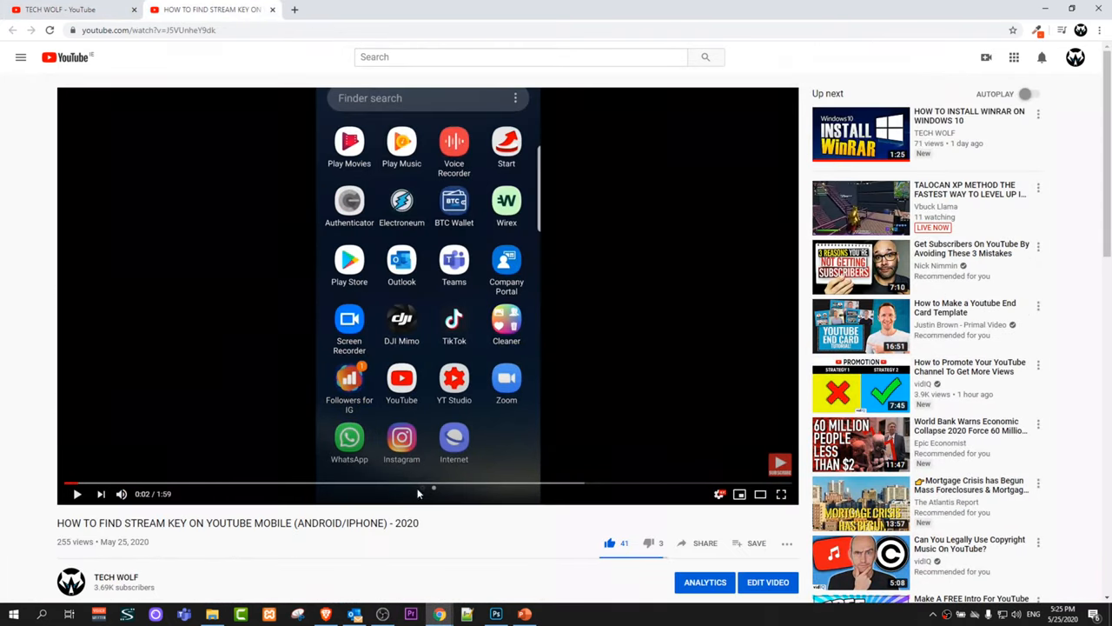
{"action": "scroll", "scroll_direction": "down", "scroll_amount": 3}
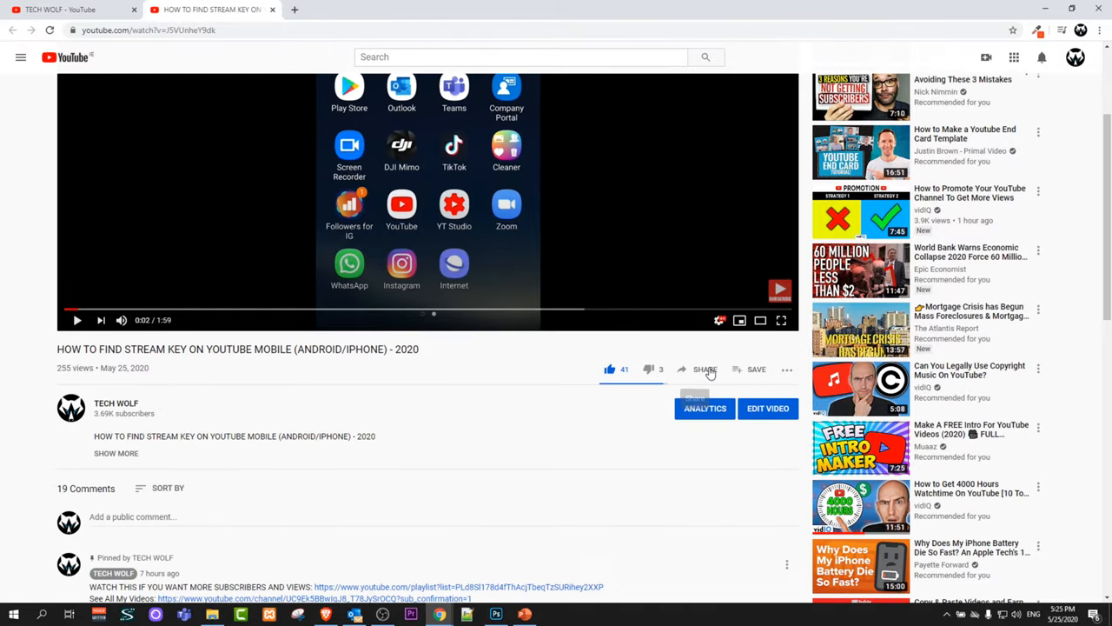
Copy the video's iframe embed code from YouTube's Share > Embed options
{"action": "left_click", "coordinate": [706, 369]}
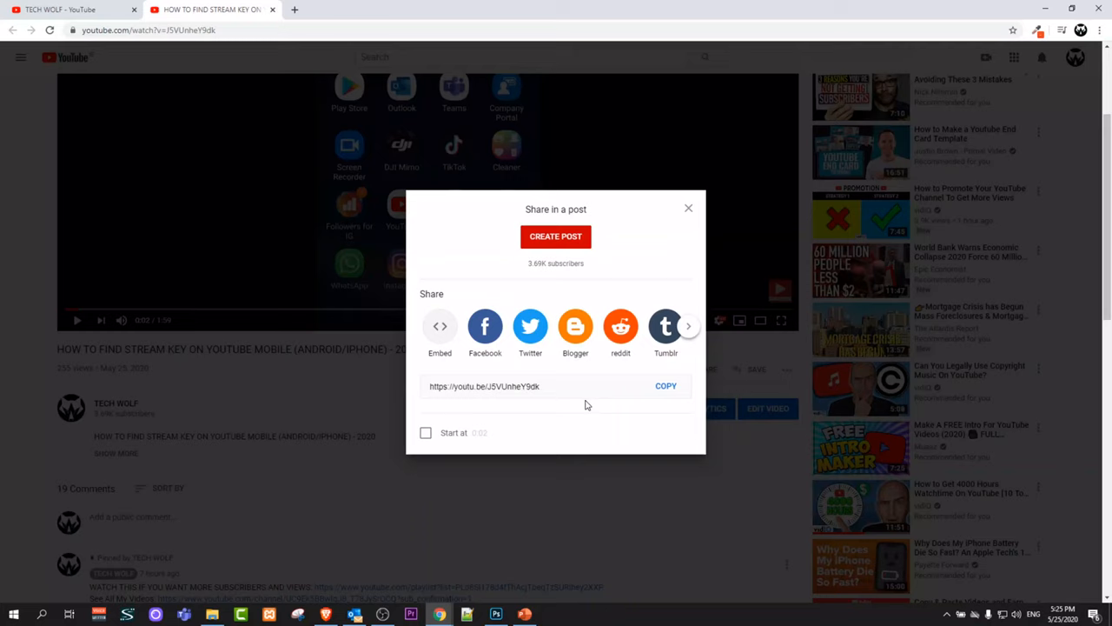
{"action": "mouse_move", "coordinate": [438, 369]}
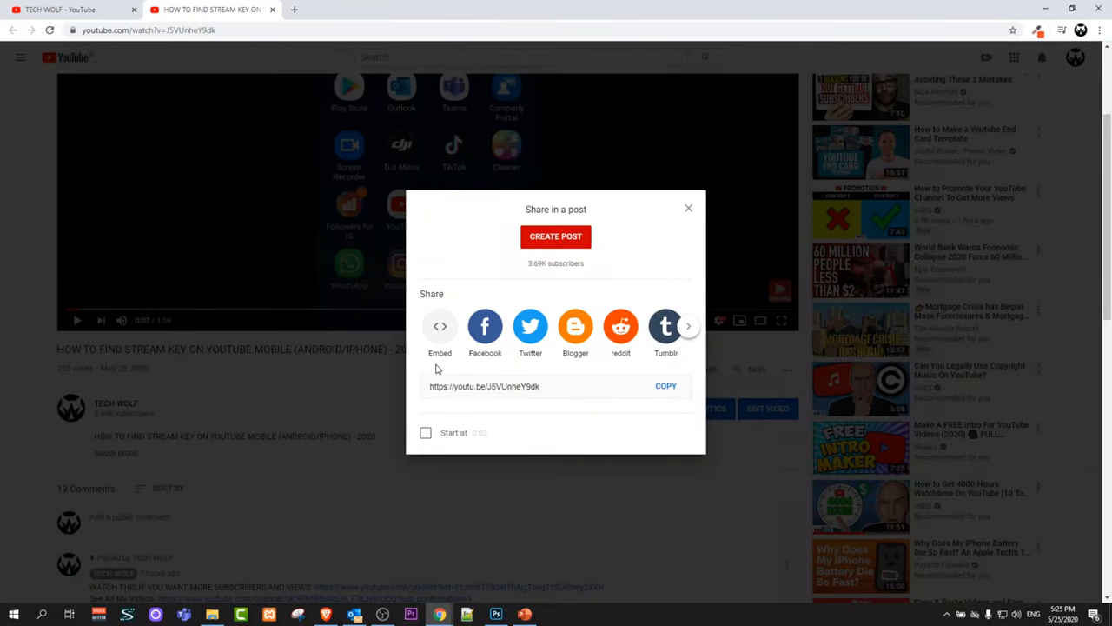
{"action": "left_click", "coordinate": [440, 334]}
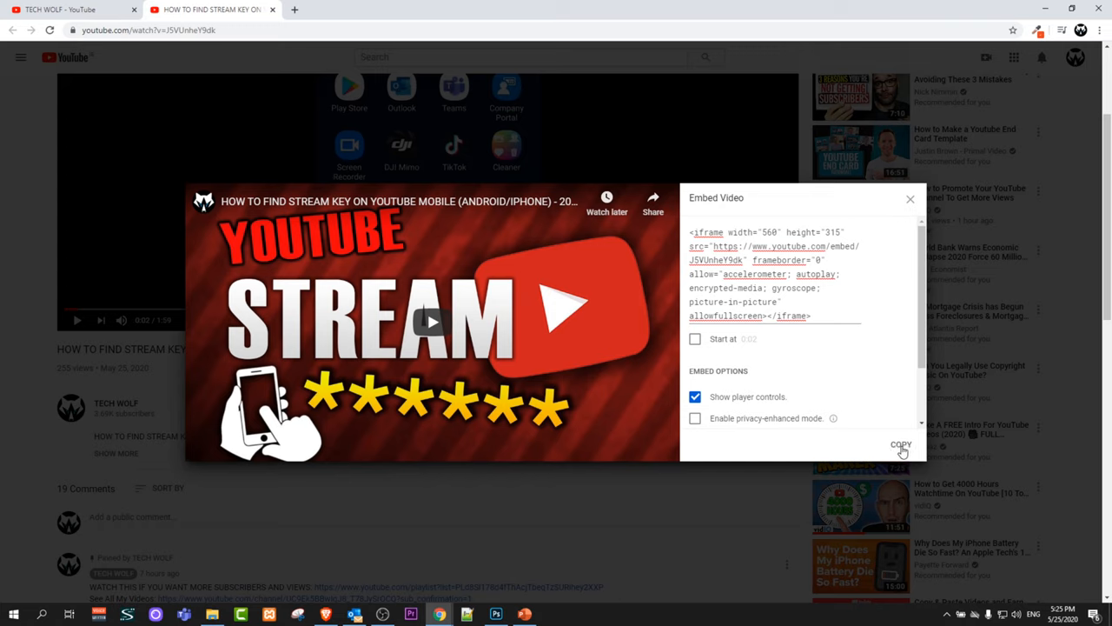
{"action": "left_click", "coordinate": [900, 445]}
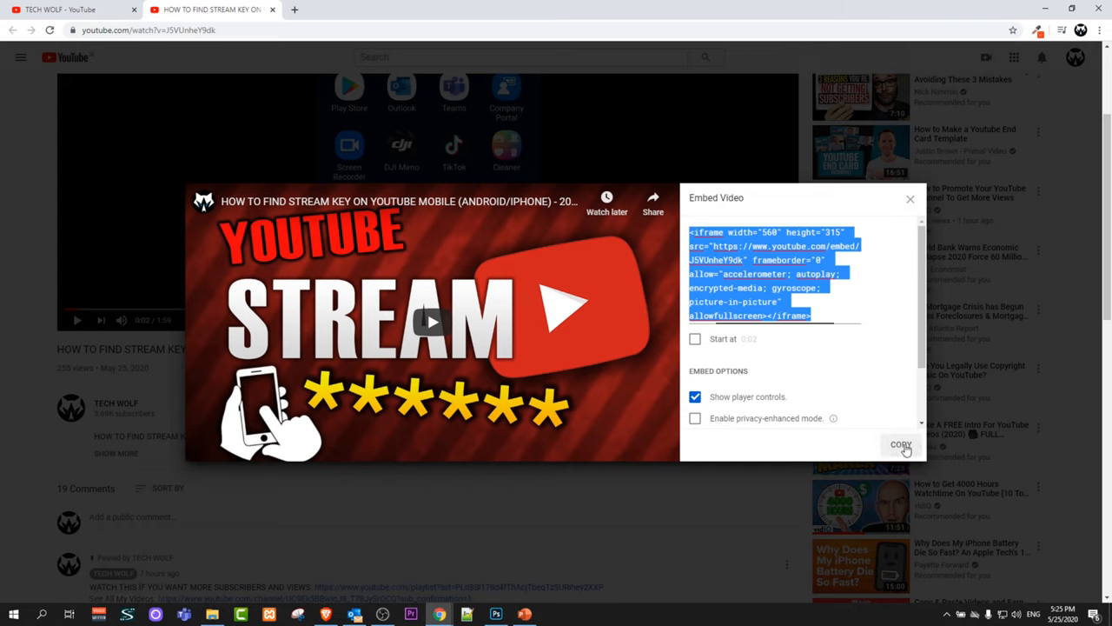
{"action": "left_click", "coordinate": [900, 445]}
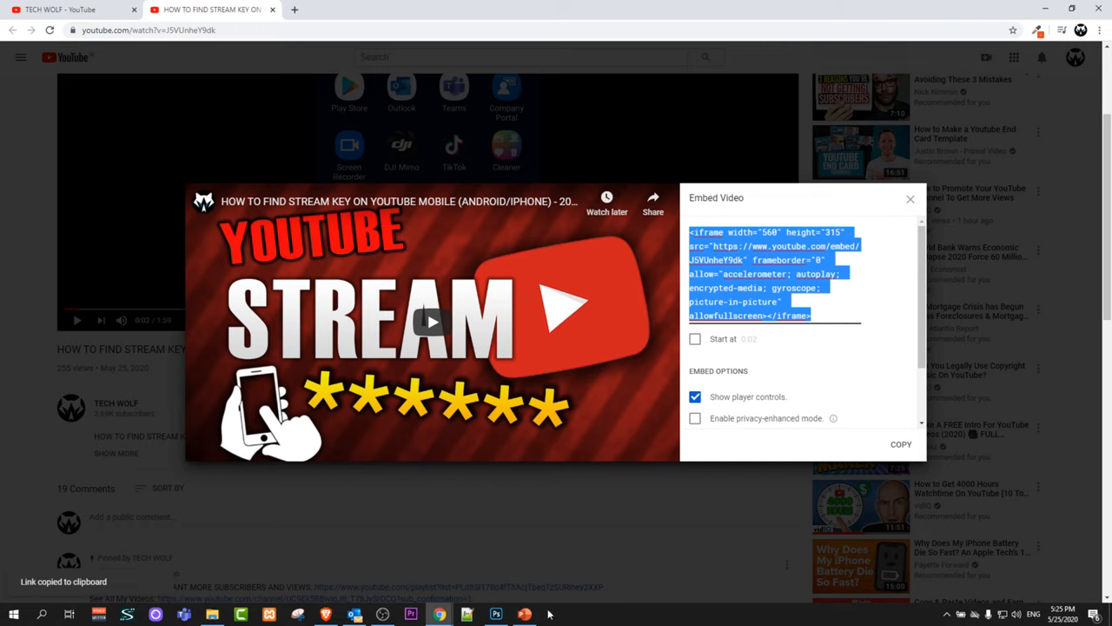
Switch to the blank presentation, select the title placeholder and show the Insert commands
{"action": "left_click", "coordinate": [498, 615]}
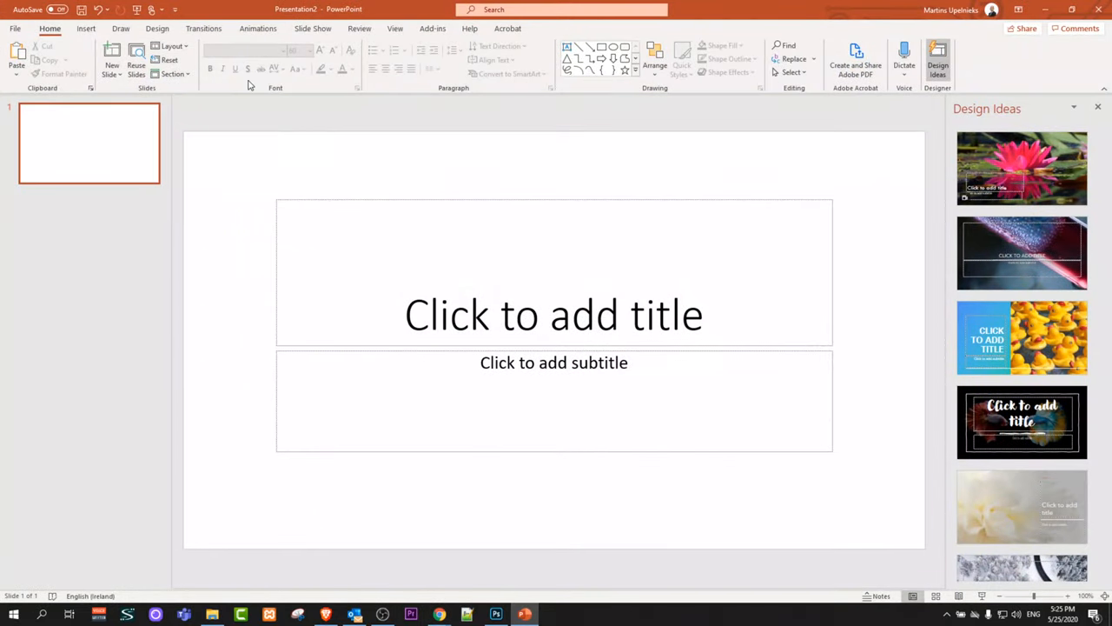
{"action": "left_click", "coordinate": [553, 313]}
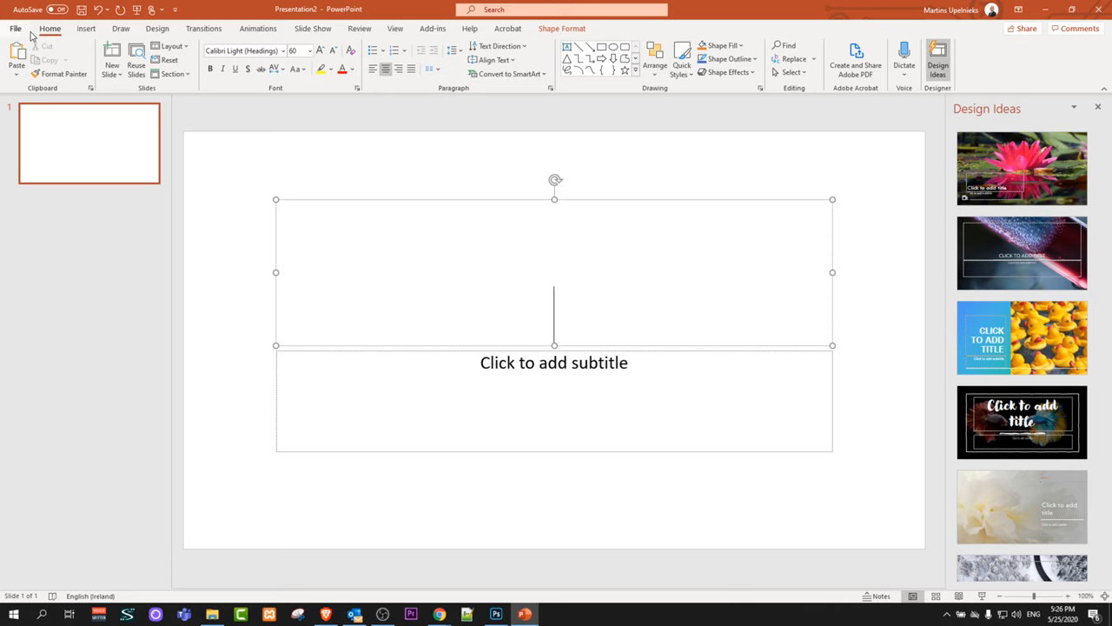
{"action": "left_click", "coordinate": [87, 28]}
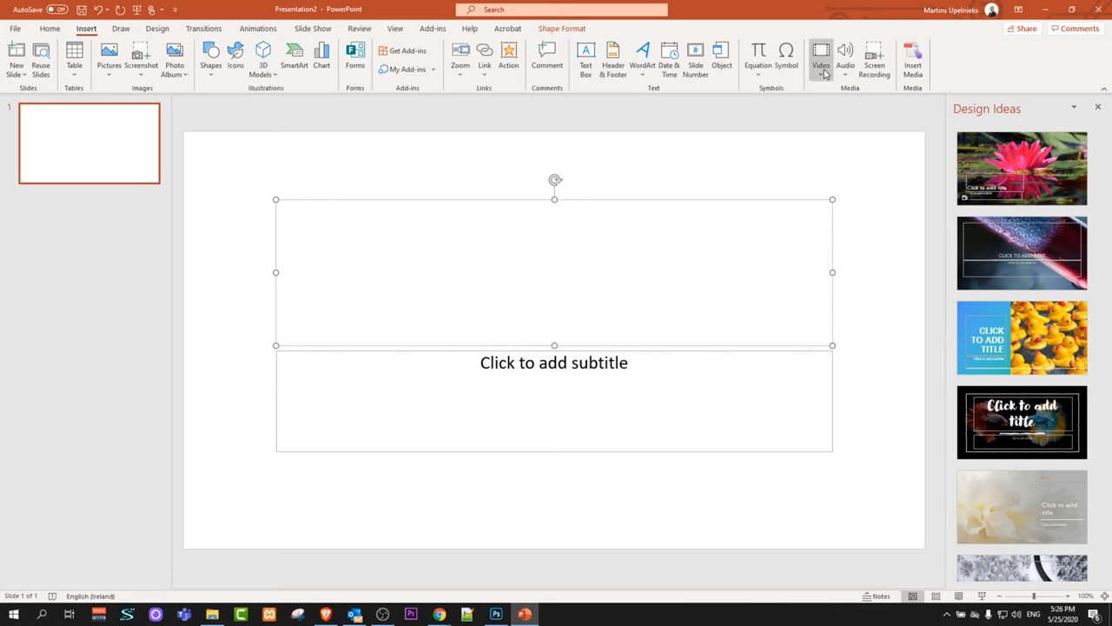
{"action": "mouse_move", "coordinate": [820, 56]}
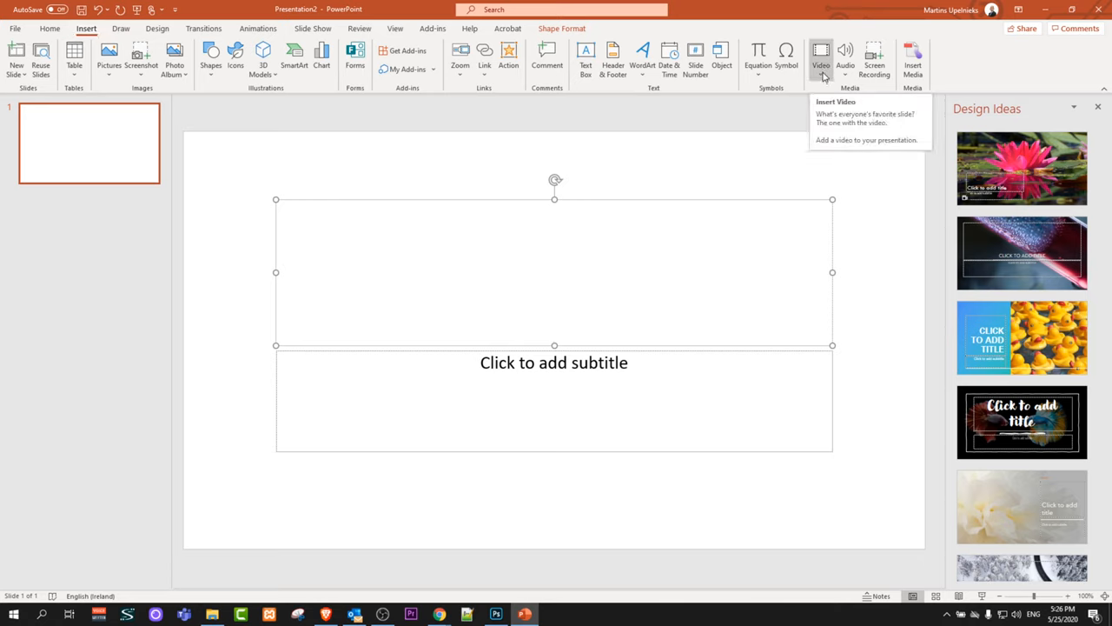
Insert an Online Video using the pasted YouTube embed code so it appears on the slide
{"action": "left_click", "coordinate": [821, 60]}
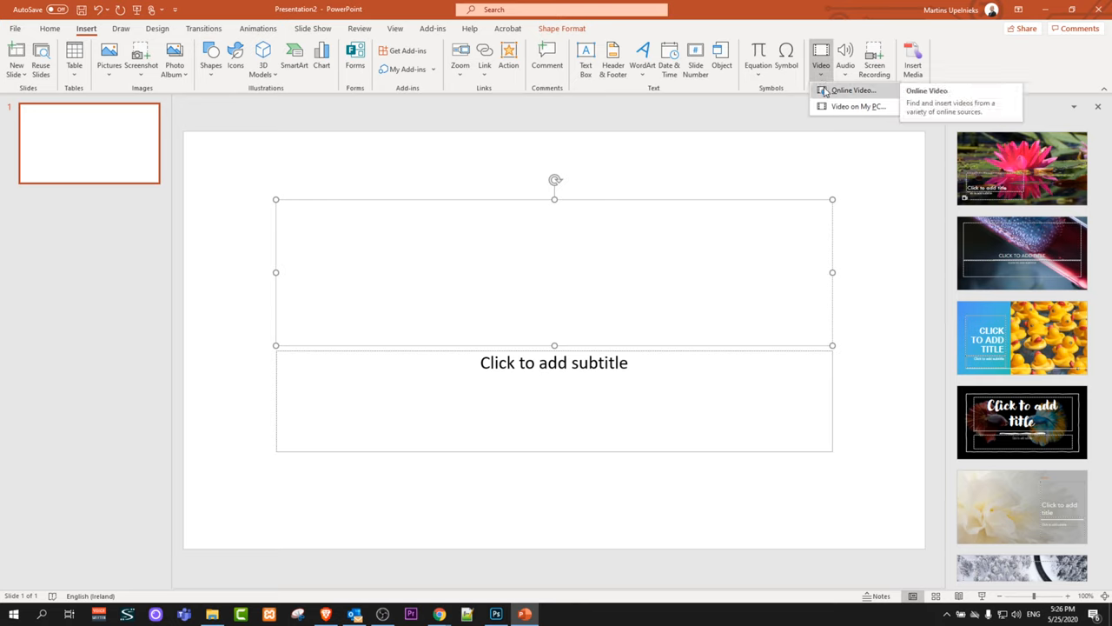
{"action": "left_click", "coordinate": [852, 90]}
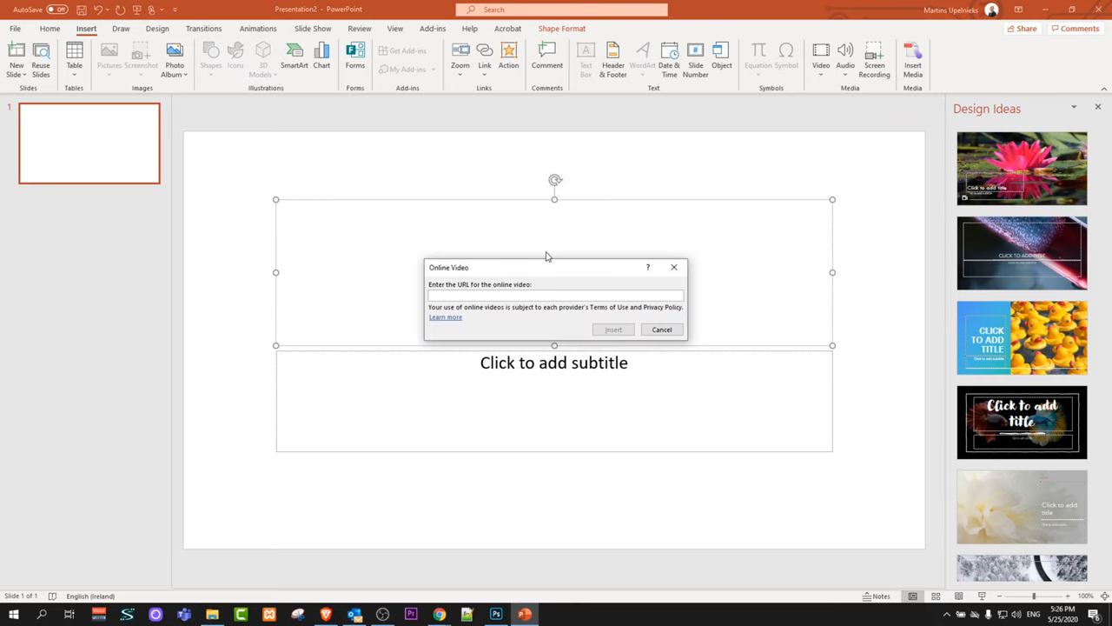
{"action": "left_click", "coordinate": [552, 295]}
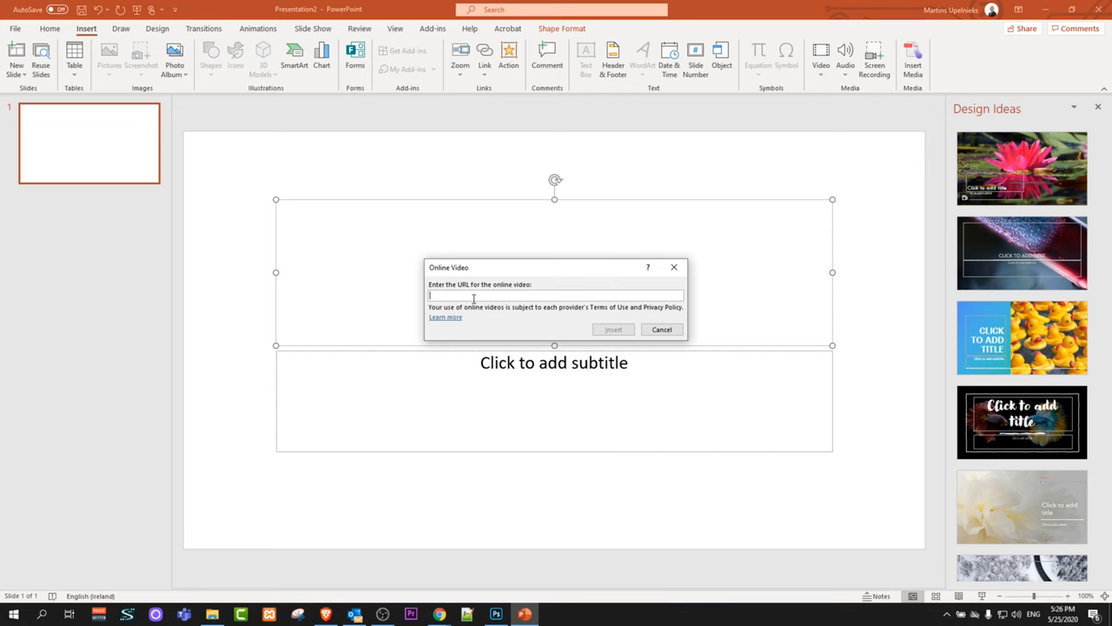
{"action": "left_click", "coordinate": [612, 330]}
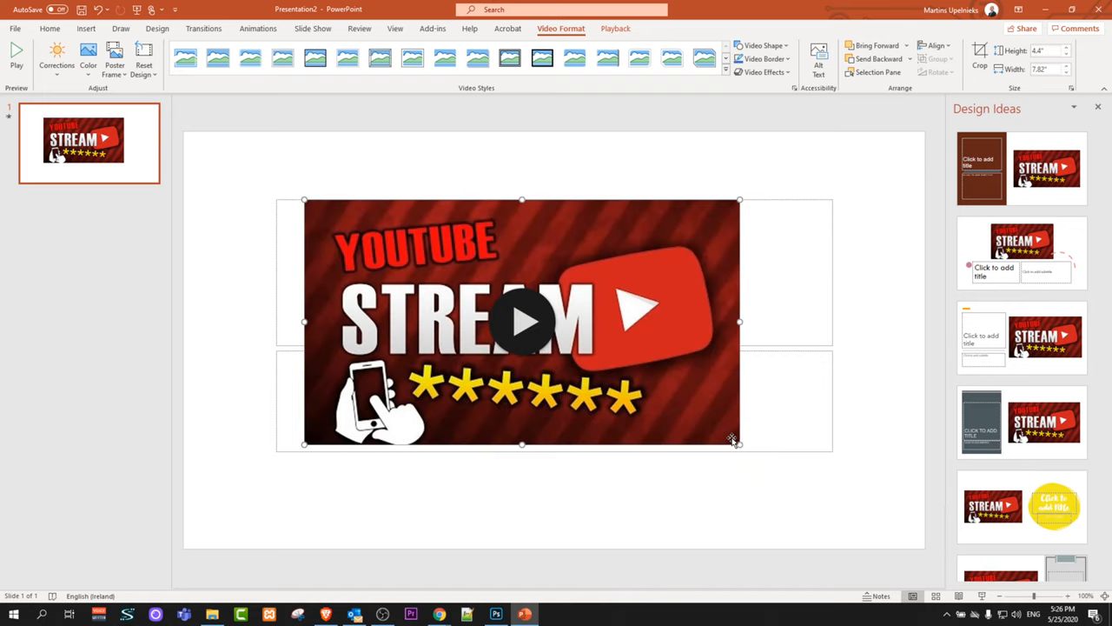
Drag the video's corner handle outward so it covers nearly the whole slide
{"action": "left_click_drag", "start_coordinate": [739, 443], "coordinate": [775, 466]}
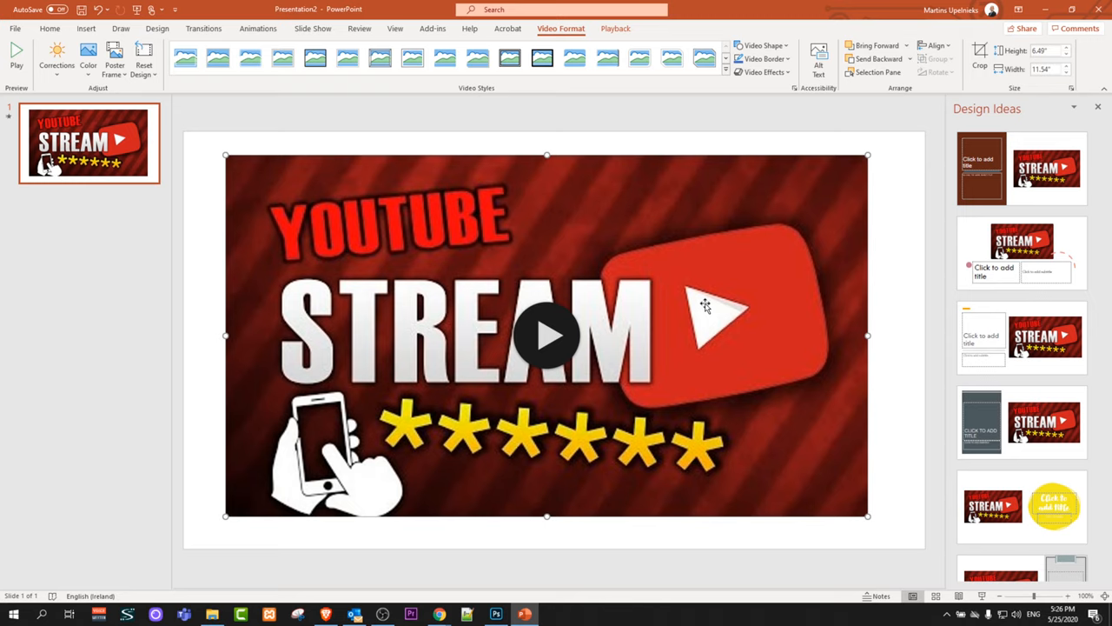
{"action": "mouse_move", "coordinate": [702, 313]}
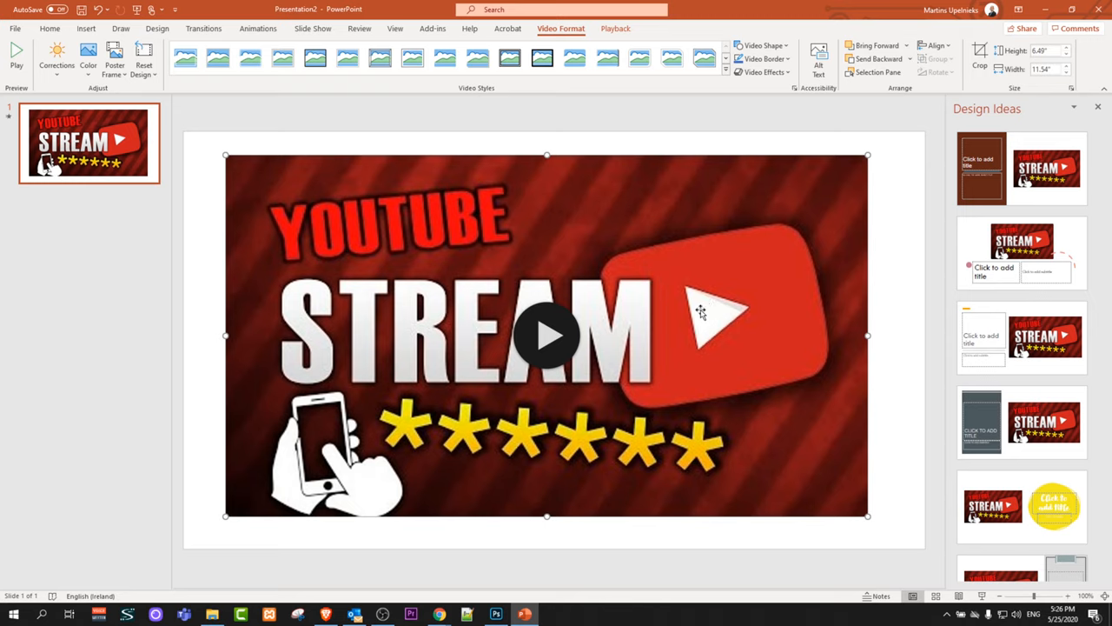